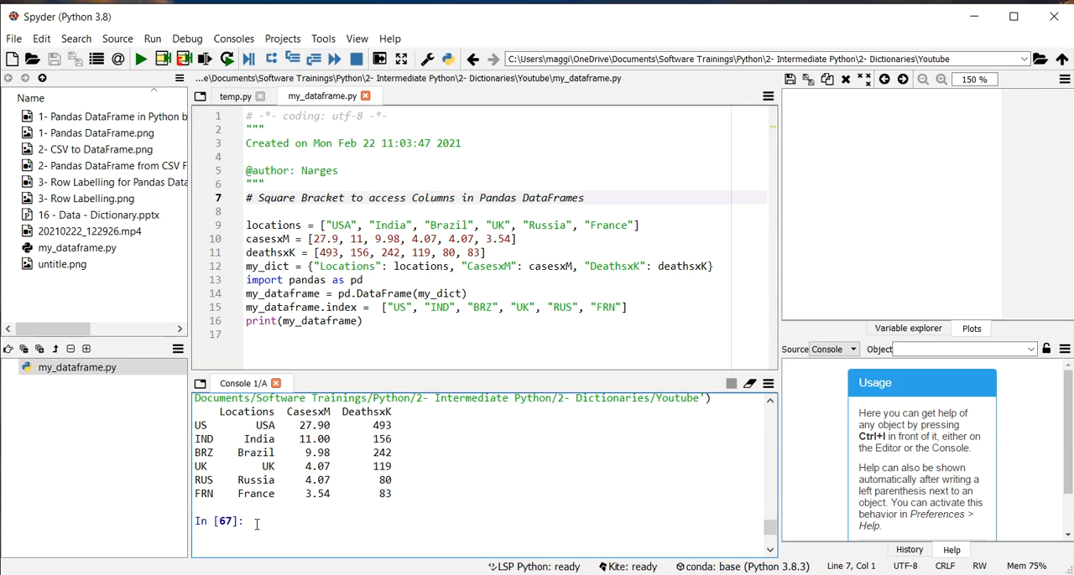
Step: Print the DeathsxK column with my_dataframe["DeathsxK"] in the console
{"action": "type", "text": "my_dataframe"}
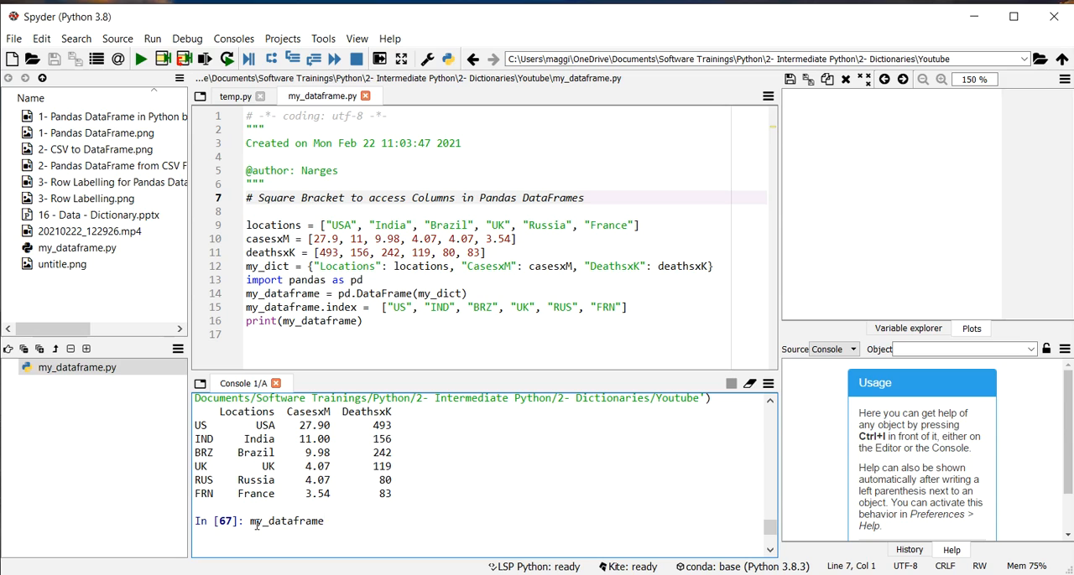
{"action": "type", "text": "[]\""}
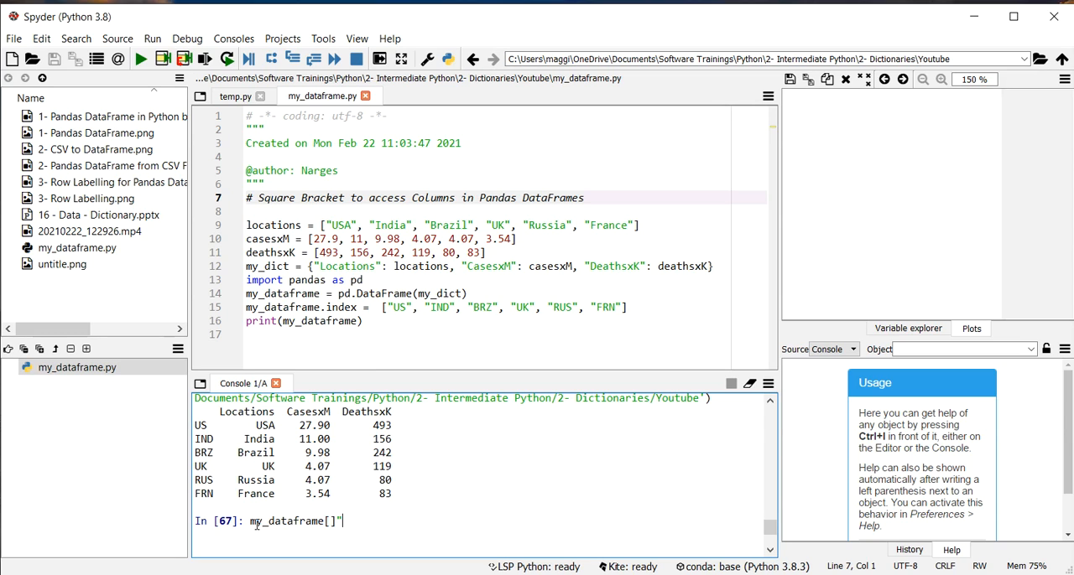
{"action": "key", "text": "Backspace"}
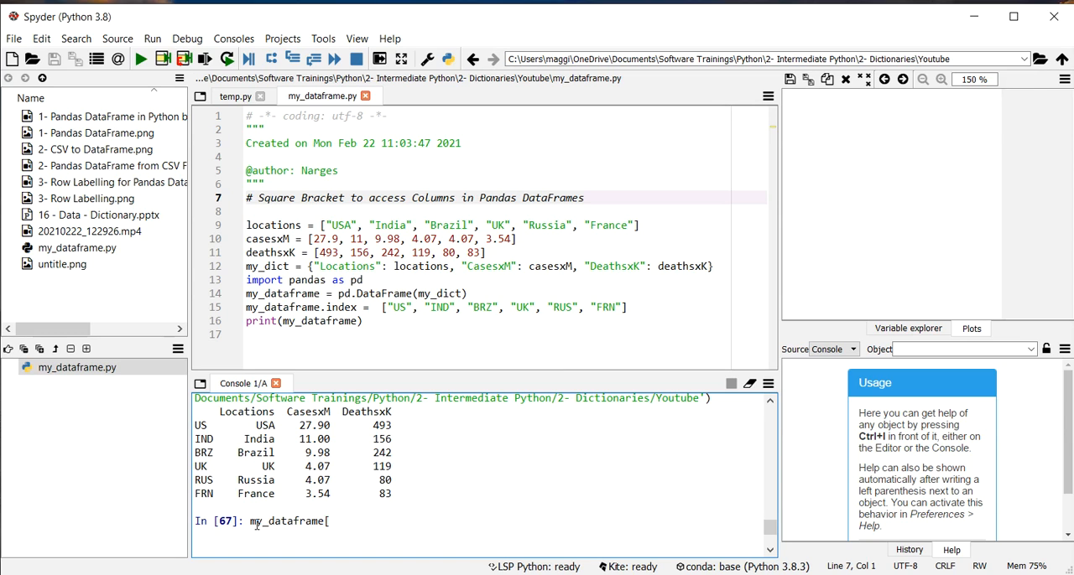
{"action": "type", "text": "\"\""}
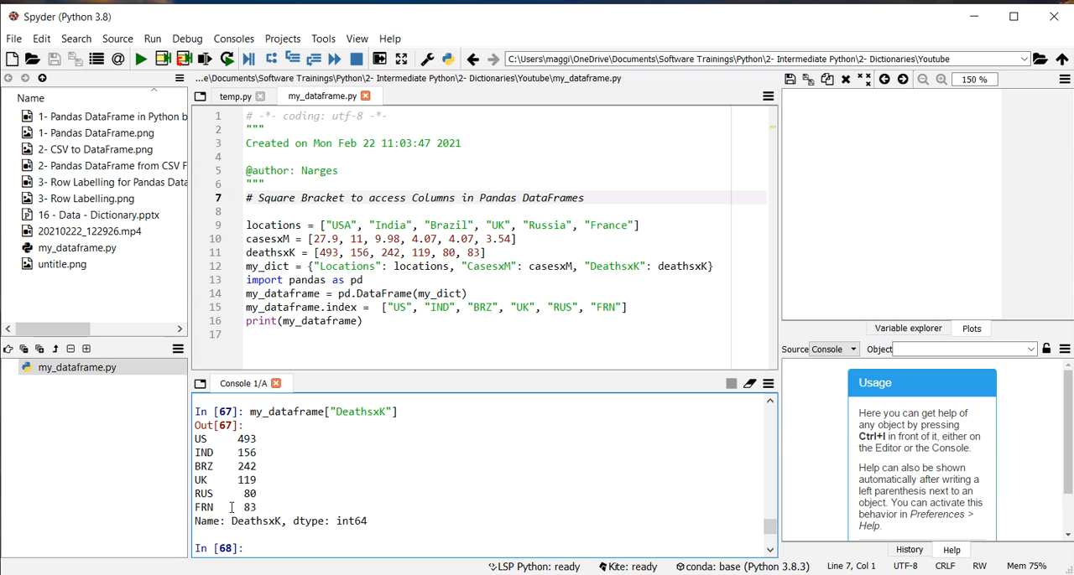
{"action": "mouse_move", "coordinate": [258, 547]}
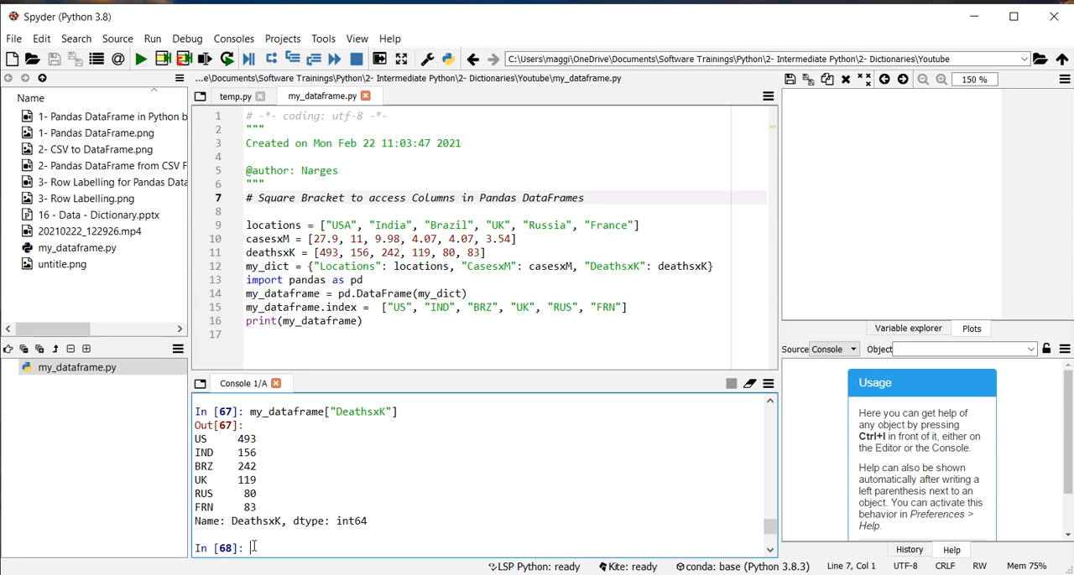
Step: Run type(my_dataframe["DeathsxK"]) to confirm the column is a pandas Series
{"action": "type", "text": "my_dataframe[\"DeathsxK\"])"}
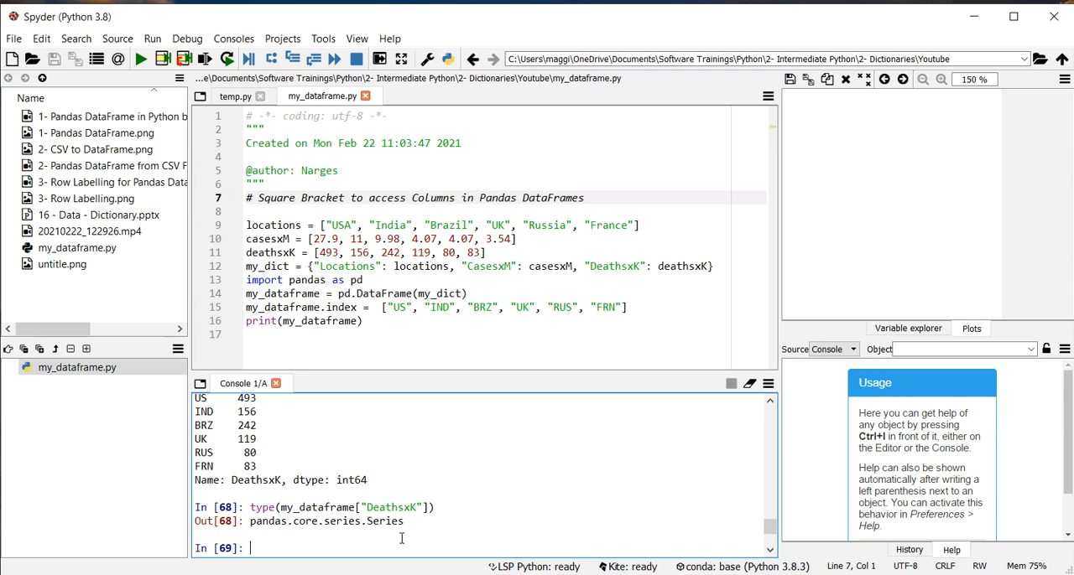
{"action": "mouse_move", "coordinate": [290, 552]}
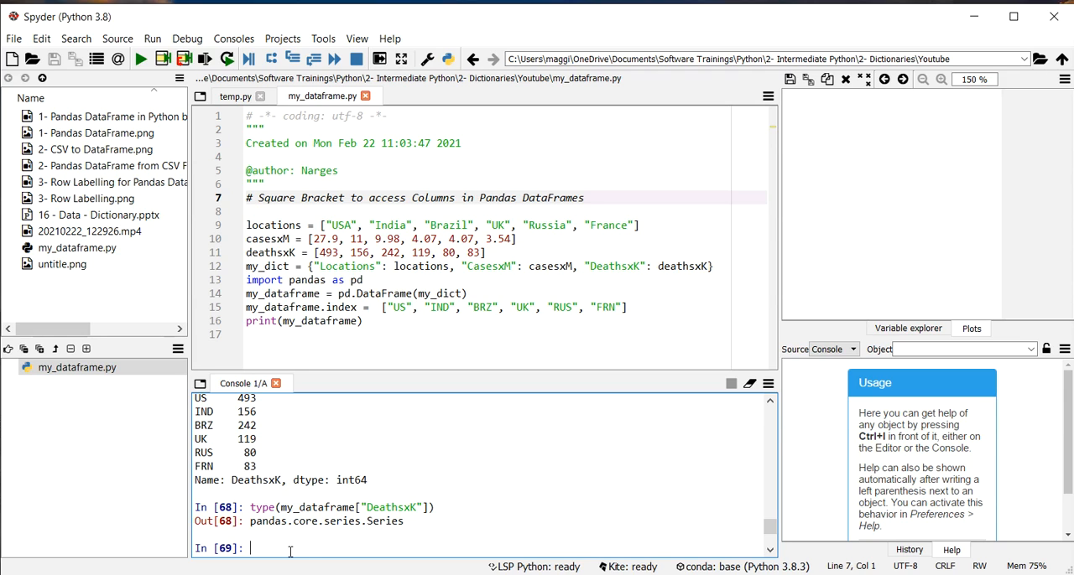
Step: Show my_dataframe[["DeathsxK"]] and confirm its type is pandas DataFrame
{"action": "type", "text": "my_dataframe[[\"DeathsxK"}
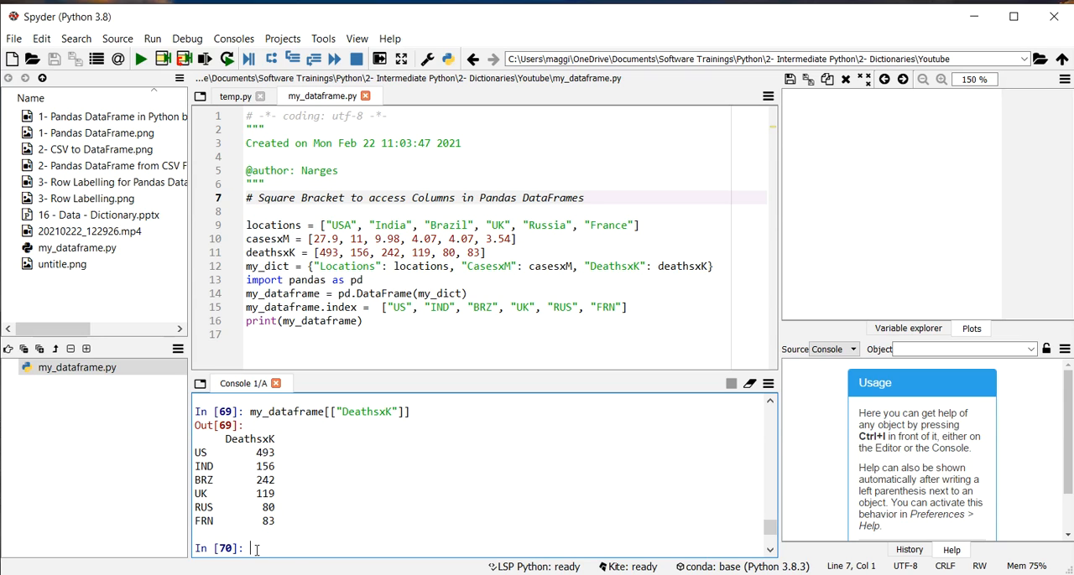
{"action": "type", "text": "t"}
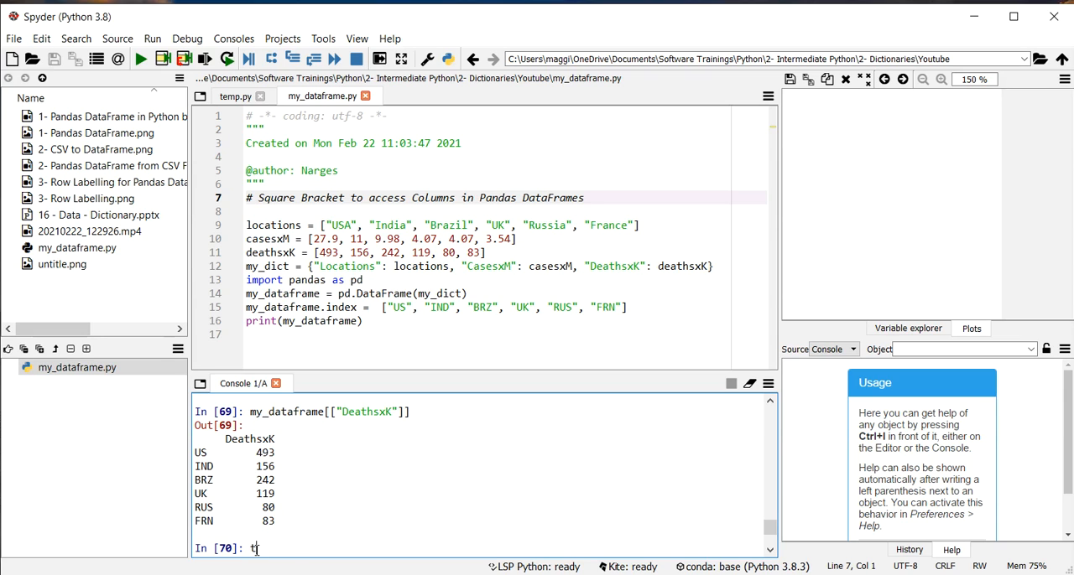
{"action": "type", "text": "ype(my_dataframe[\"DeathsxK\"])"}
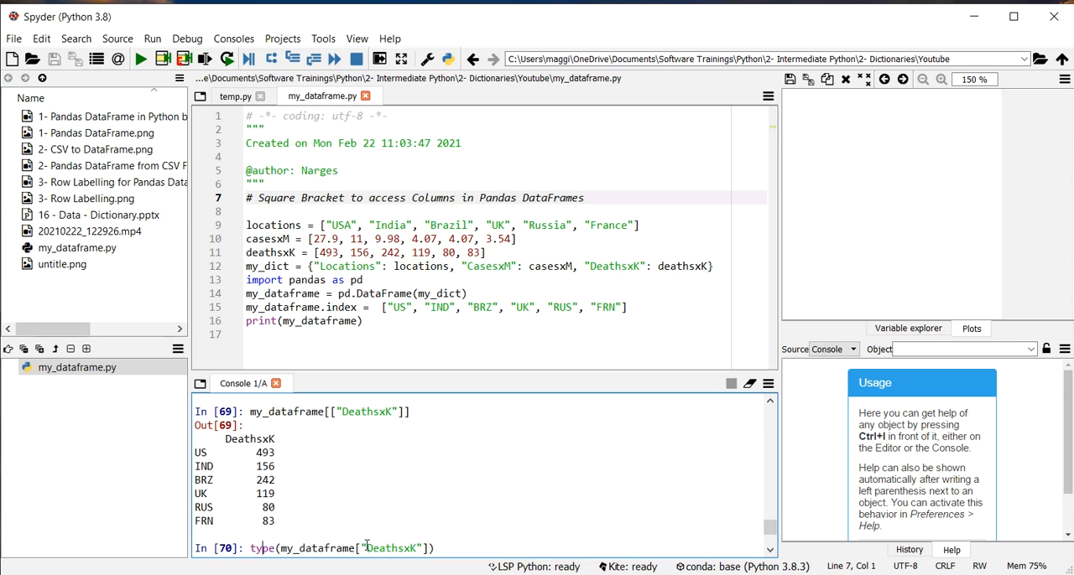
{"action": "type", "text": "]"}
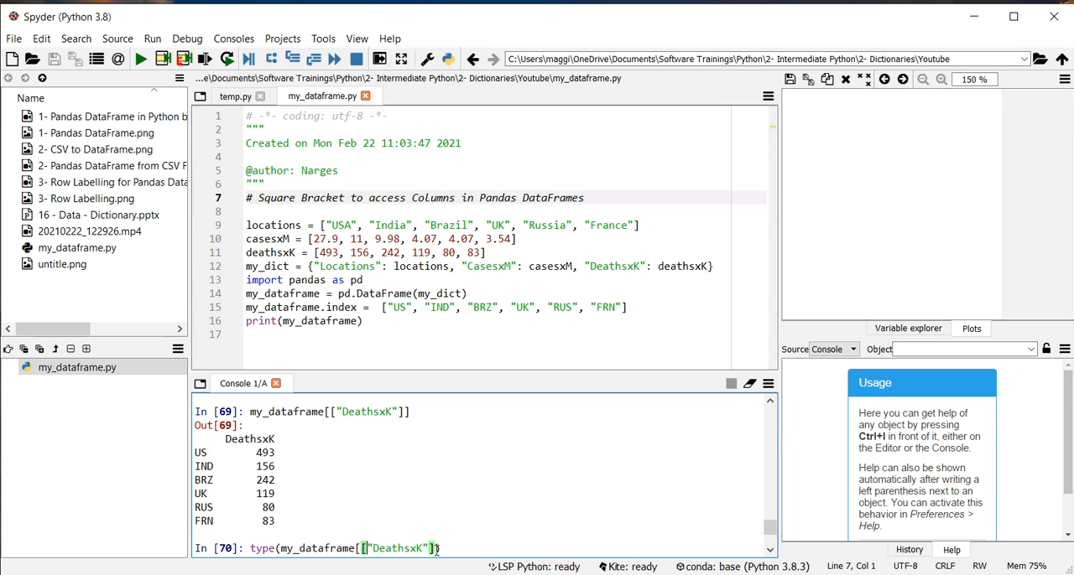
{"action": "type", "text": "])"}
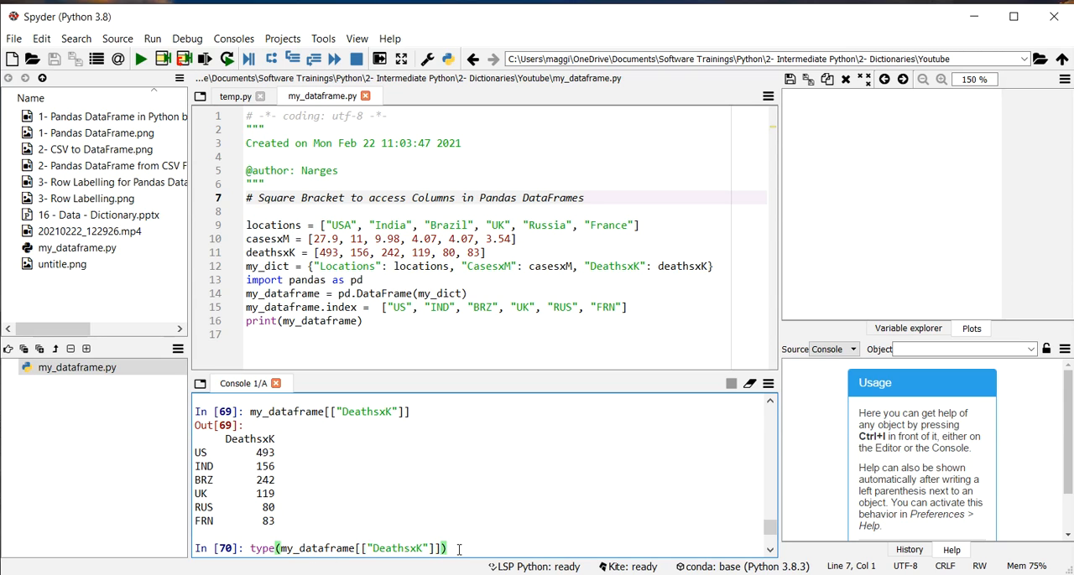
{"action": "key", "text": "Return"}
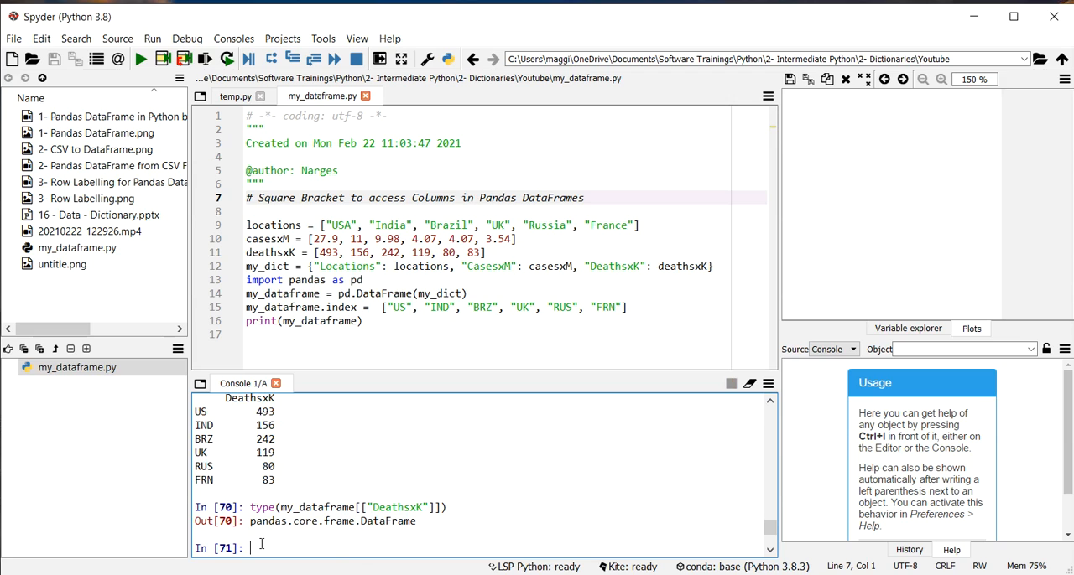
{"action": "type", "text": "my_dataframe[[\"DeathsxK"}
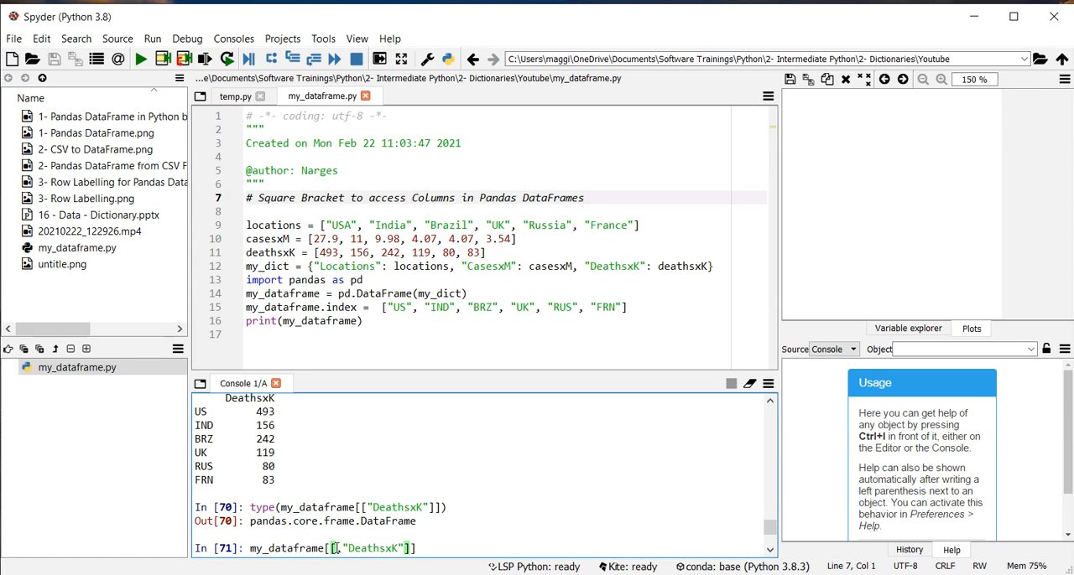
Step: Show the Locations and DeathsxK columns with my_dataframe[["Locations","DeathsxK"]]
{"action": "type", "text": "\"\""}
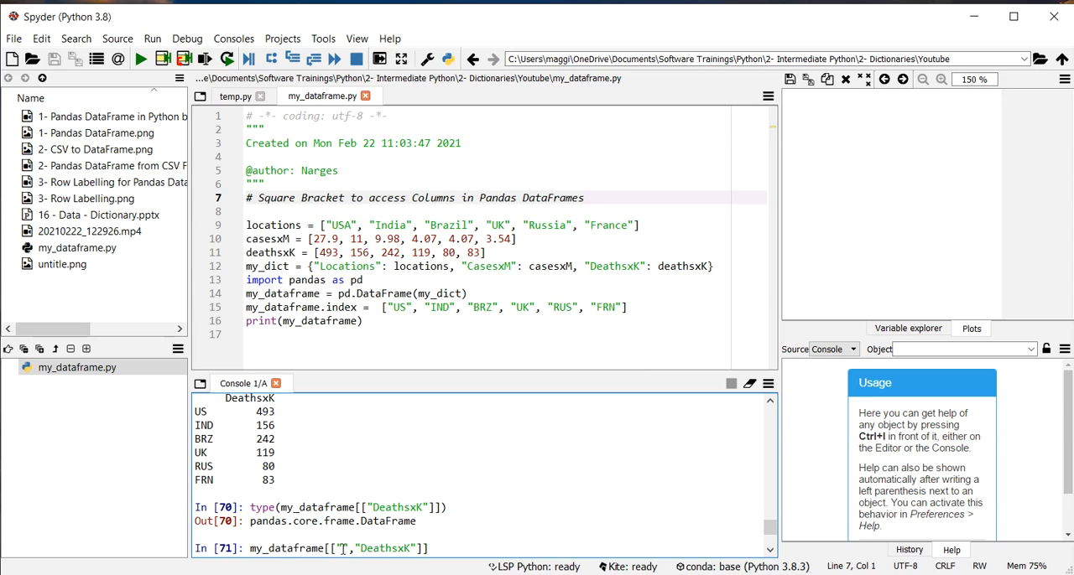
{"action": "type", "text": "Locations"}
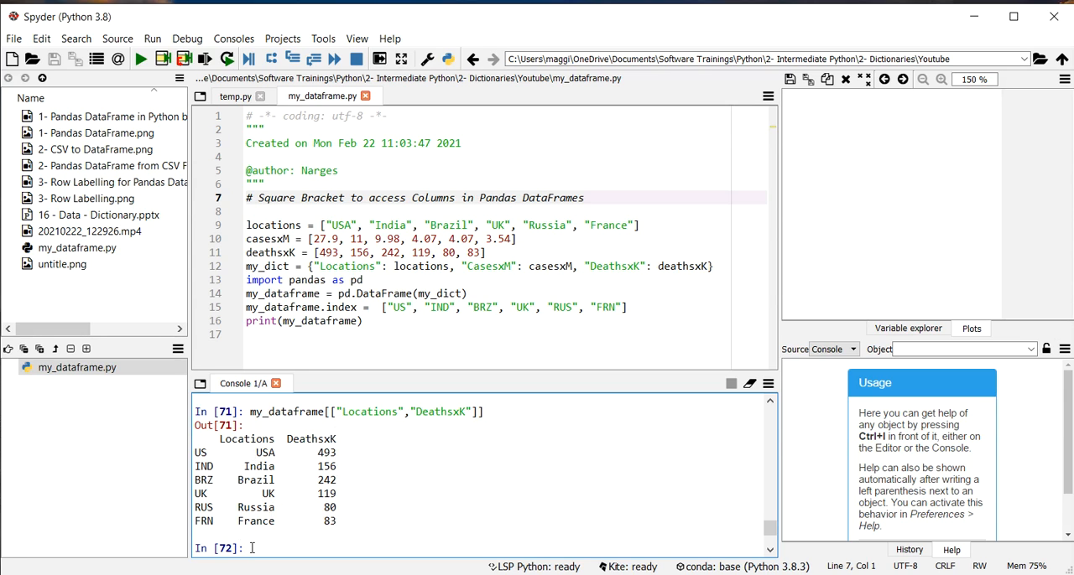
Step: Slice rows with my_dataframe[1:4] to show the IND, BRZ and UK rows
{"action": "type", "text": "my_dataframe[1:4"}
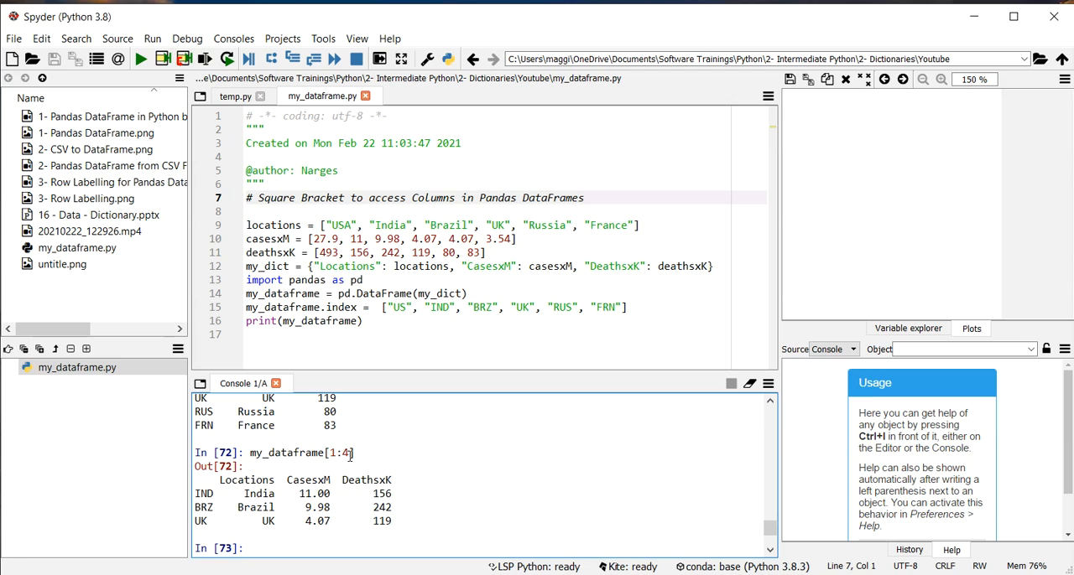
{"action": "mouse_move", "coordinate": [335, 453]}
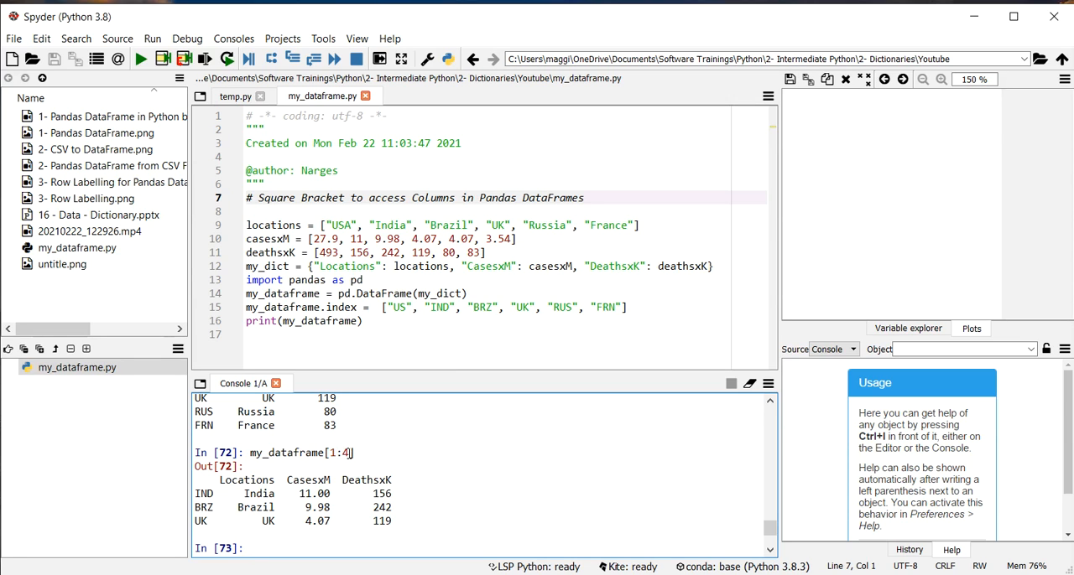
{"action": "scroll", "scroll_direction": "up", "scroll_amount": 3}
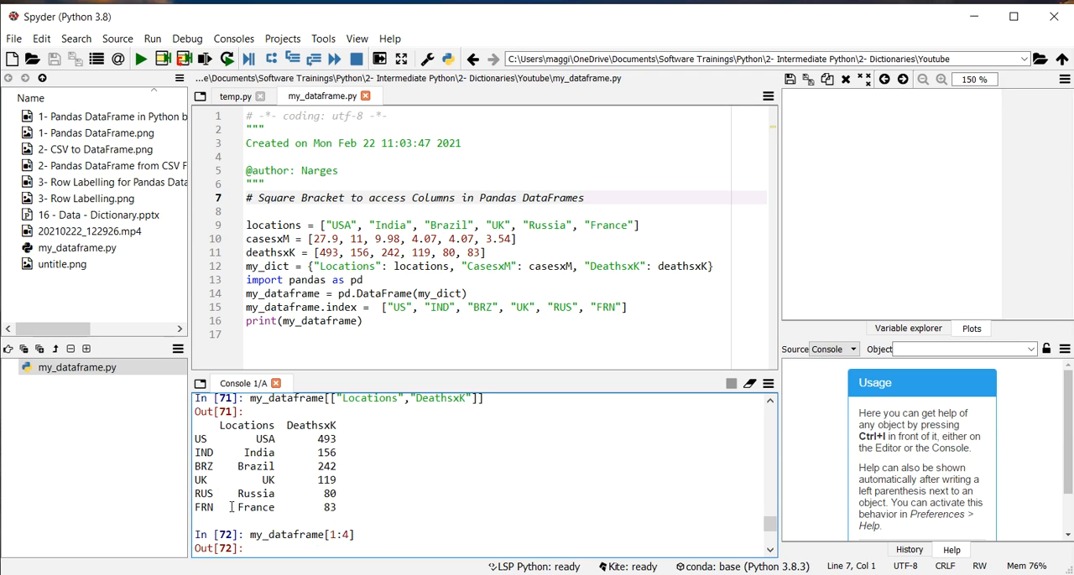
{"action": "scroll", "scroll_direction": "down", "scroll_amount": 3}
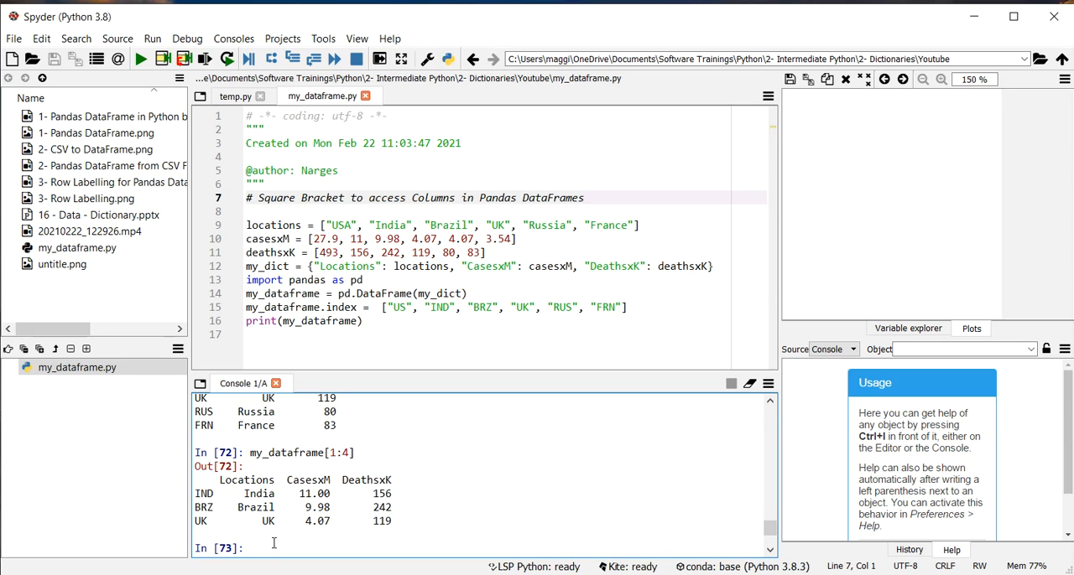
{"action": "mouse_move", "coordinate": [273, 544]}
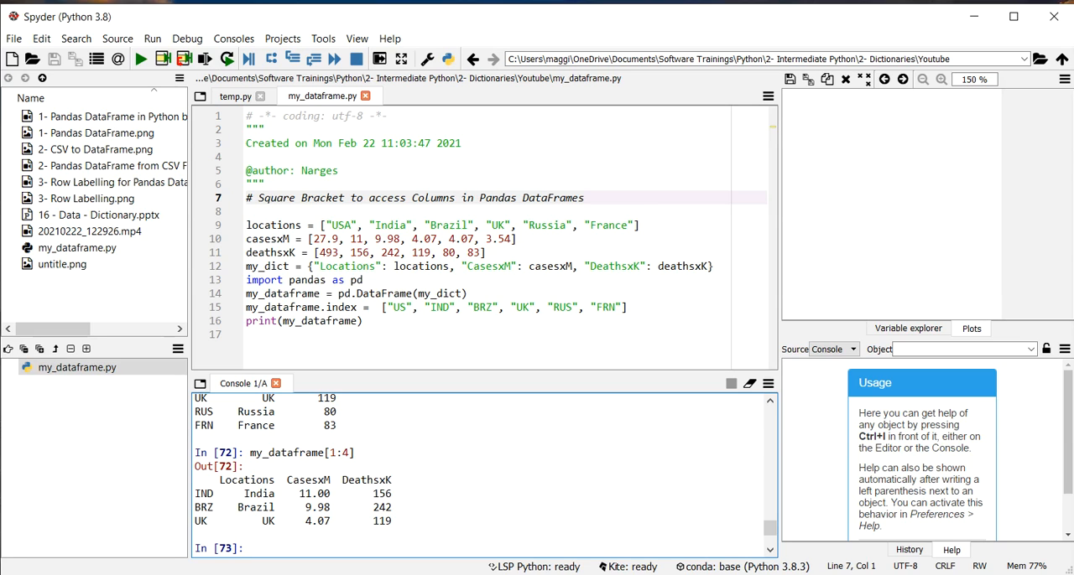